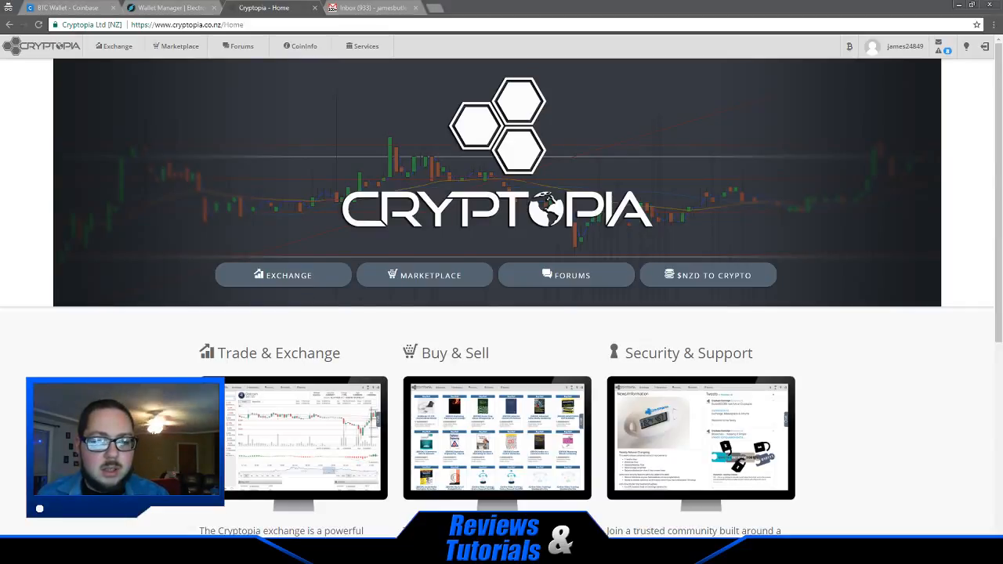
mouse_move(363, 94)
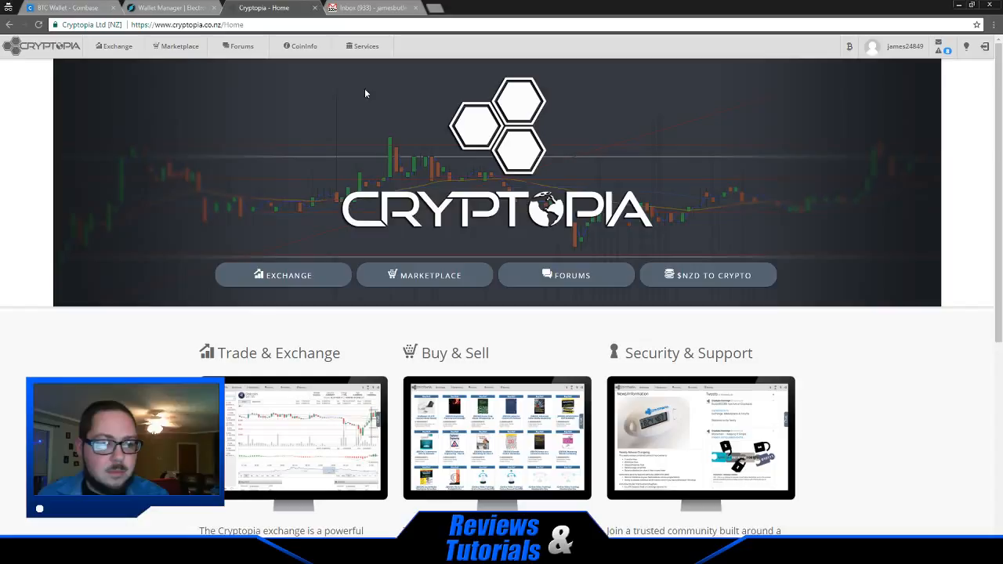
Show the Coinbase dashboard and then the Accounts list with the BTC Wallet.
click(66, 7)
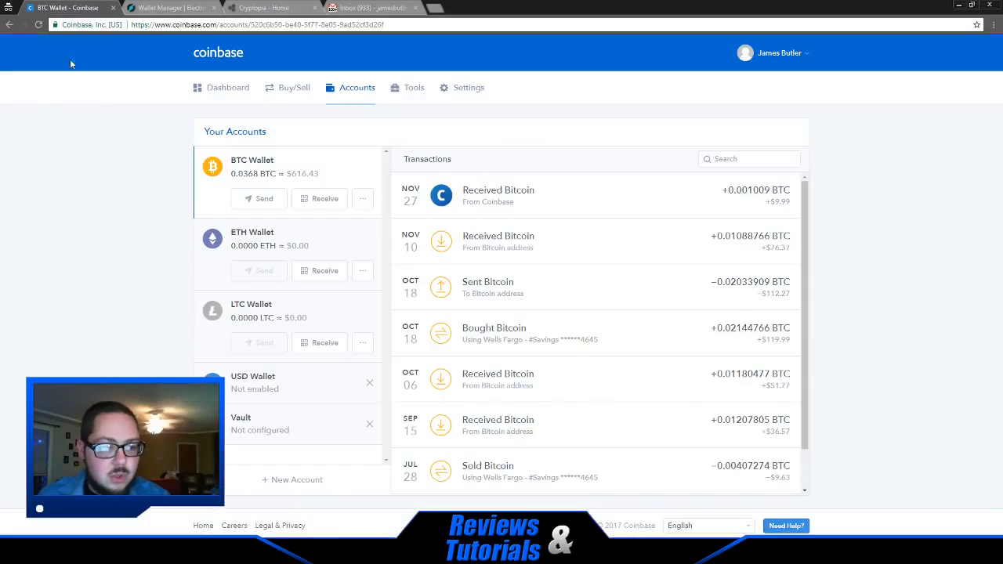
mouse_move(251, 73)
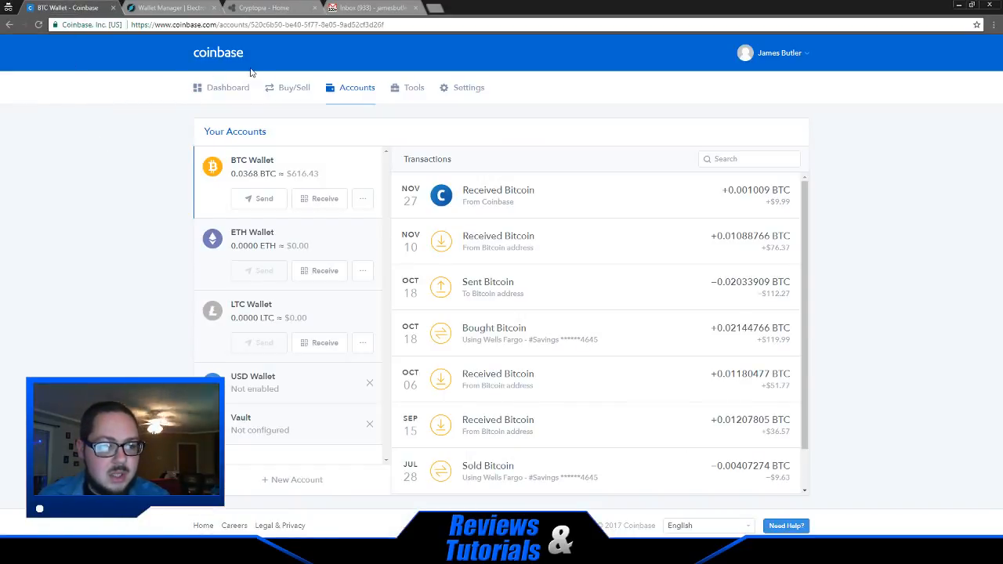
click(227, 87)
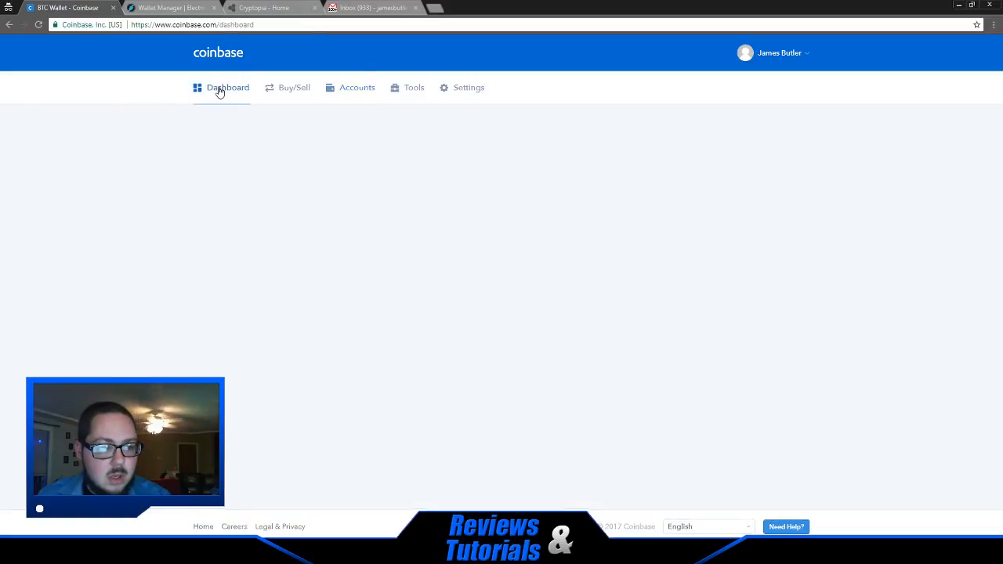
click(228, 88)
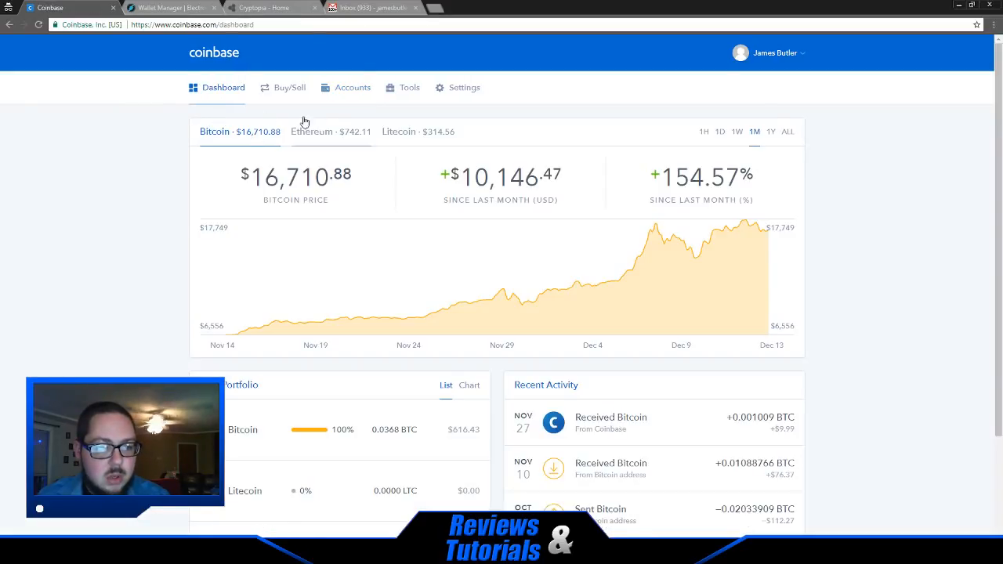
click(351, 88)
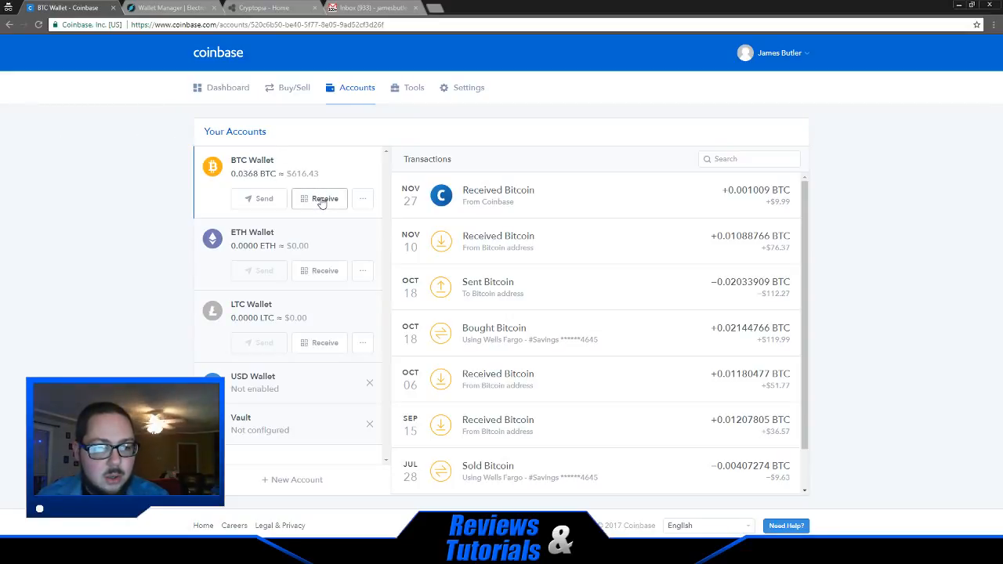
Reveal the BTC Wallet's receiving address via Receive and copy it to the clipboard.
click(323, 198)
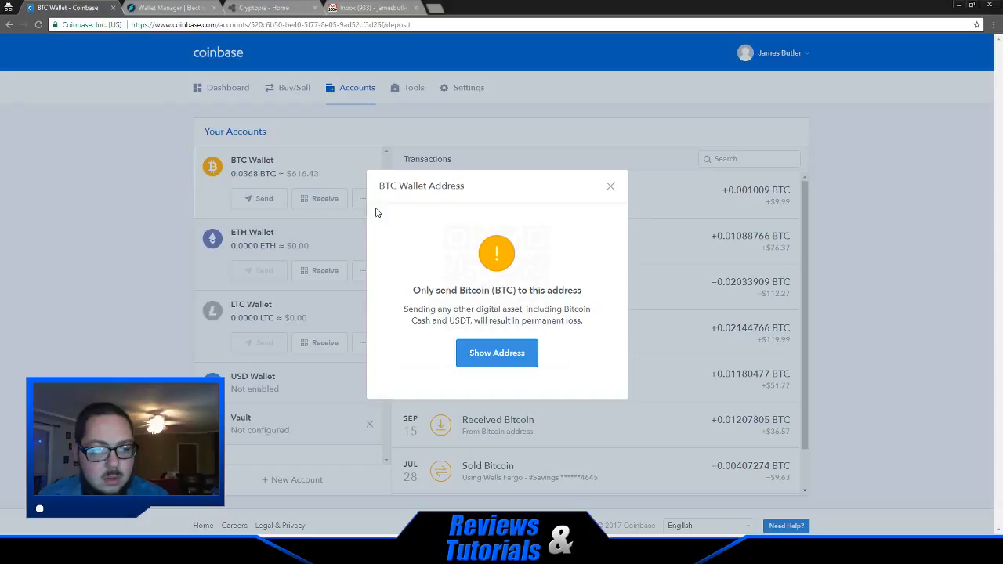
mouse_move(483, 270)
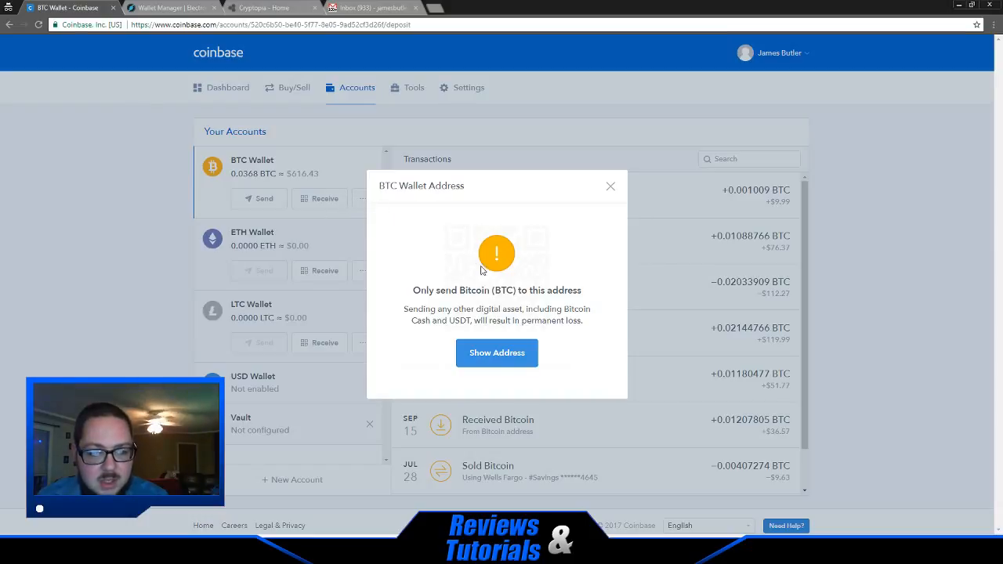
mouse_move(380, 206)
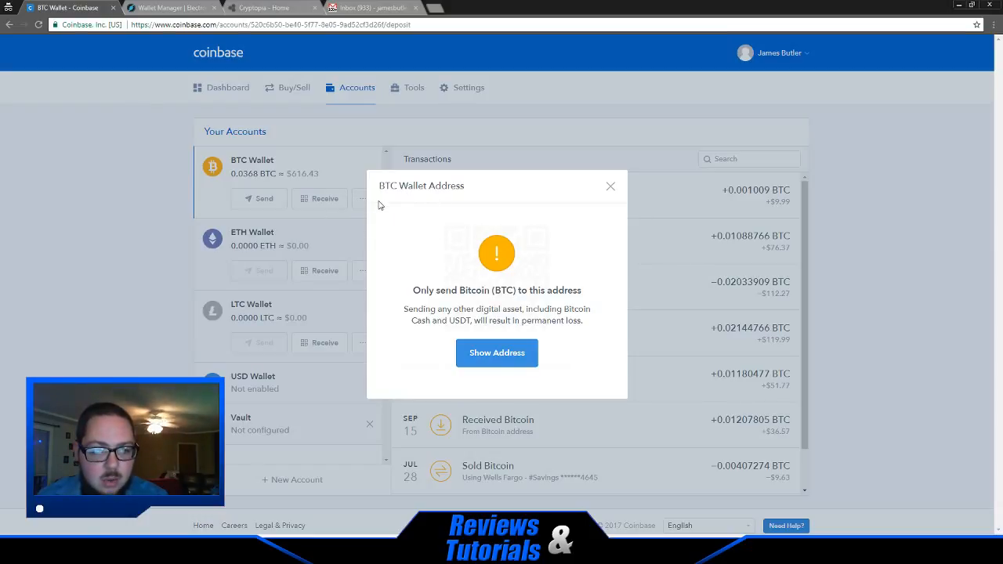
mouse_move(505, 244)
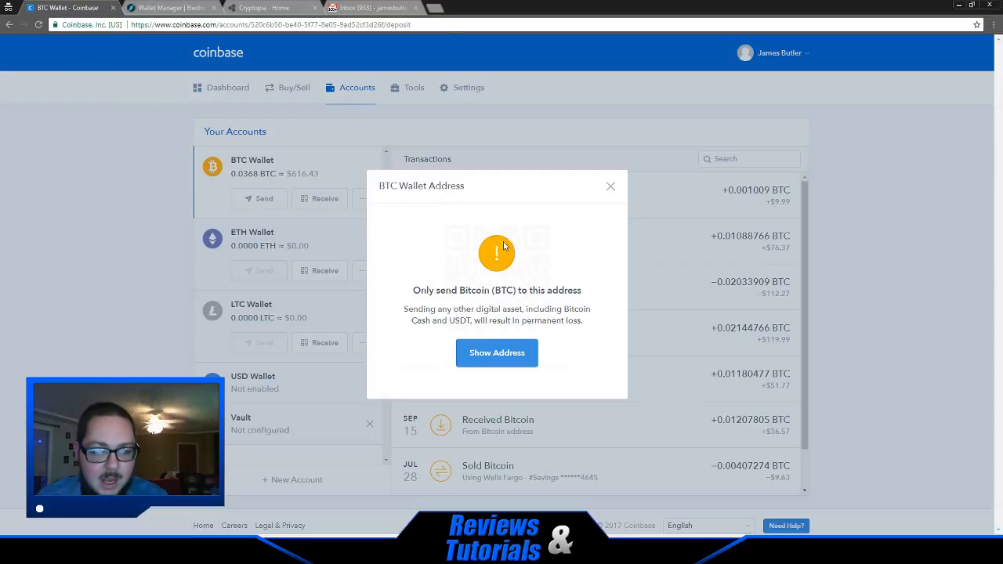
click(496, 353)
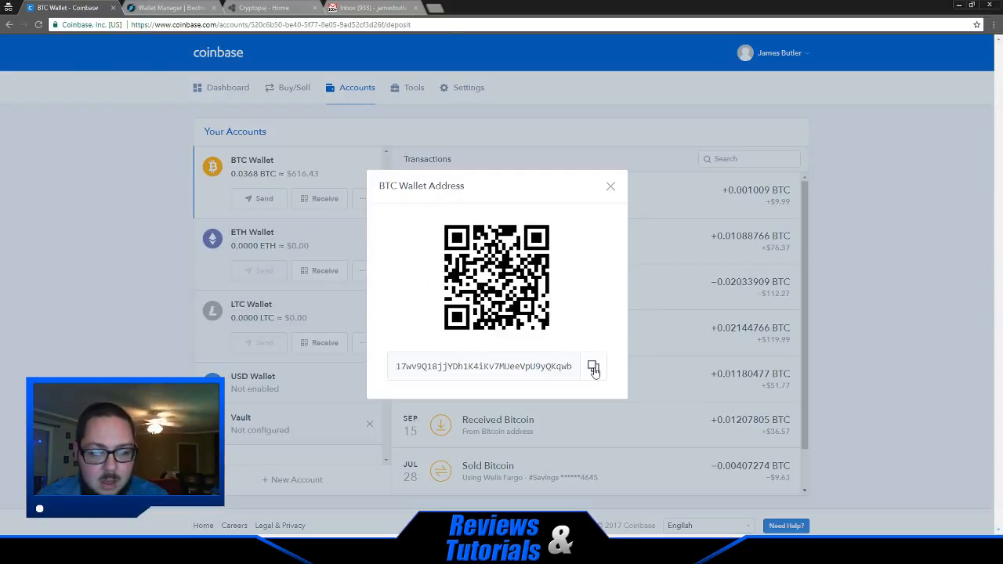
click(593, 367)
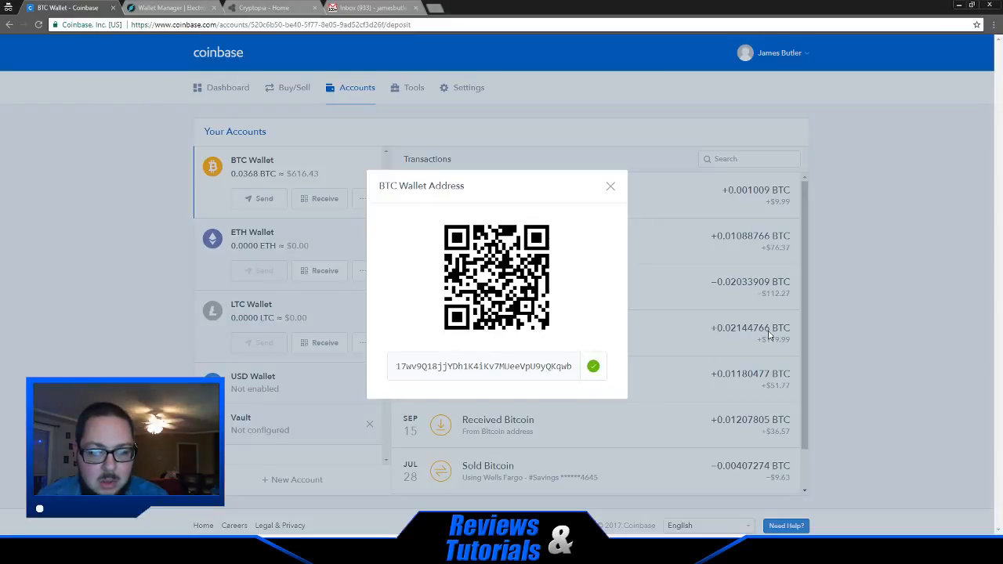
click(612, 187)
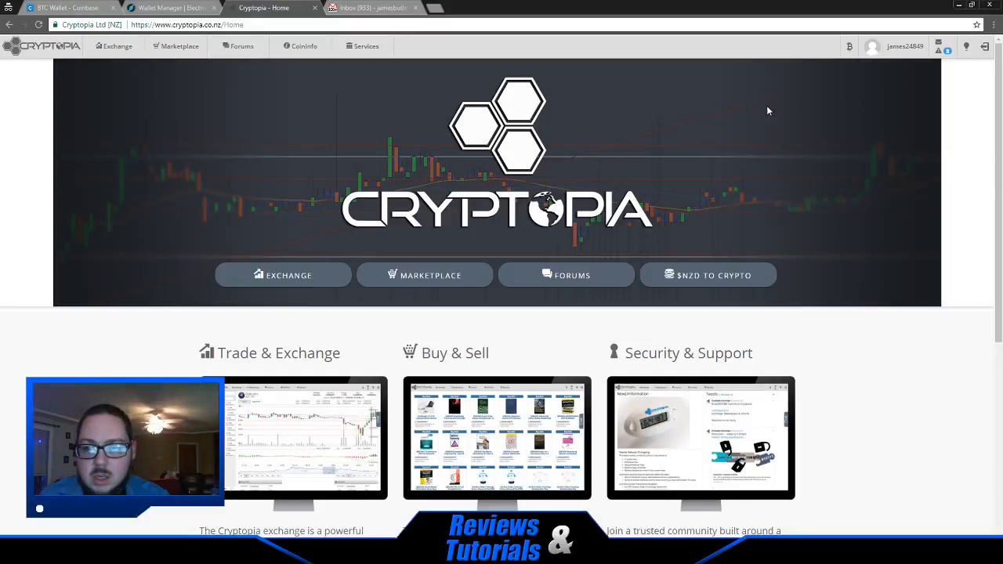
Show Cryptopia account balances, toggling zero balances on and back off to list Bitcoin and Tether.
click(850, 47)
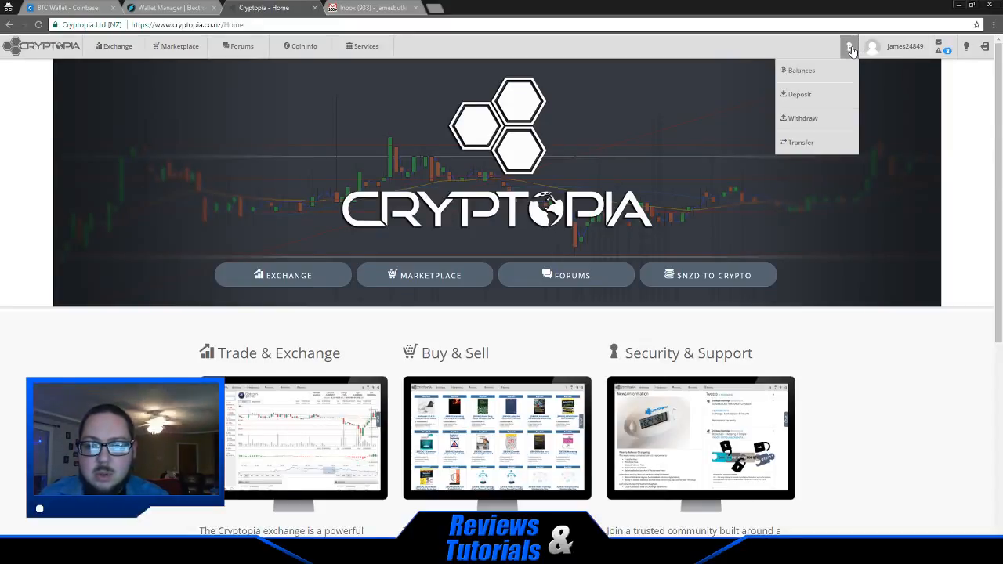
click(801, 71)
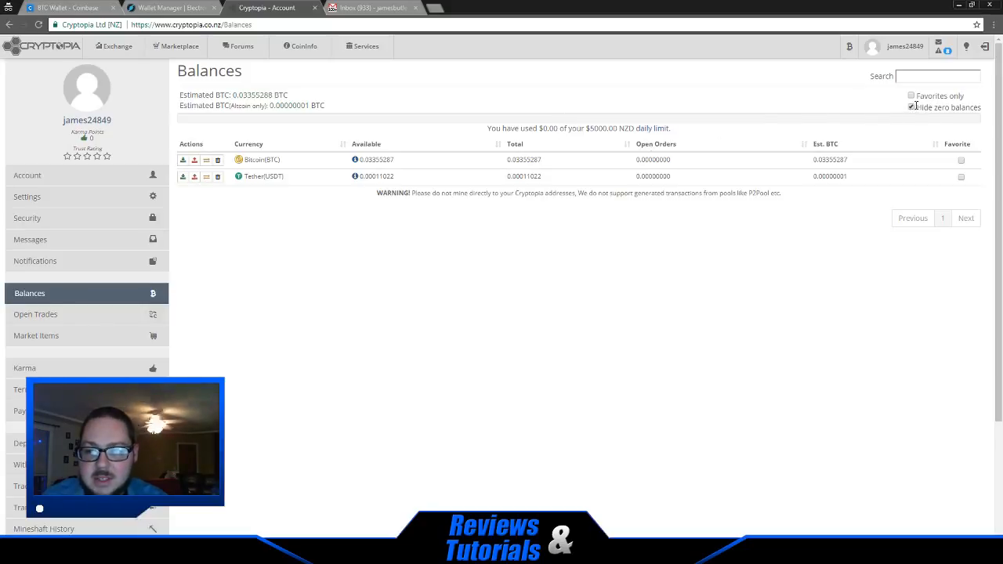
click(912, 107)
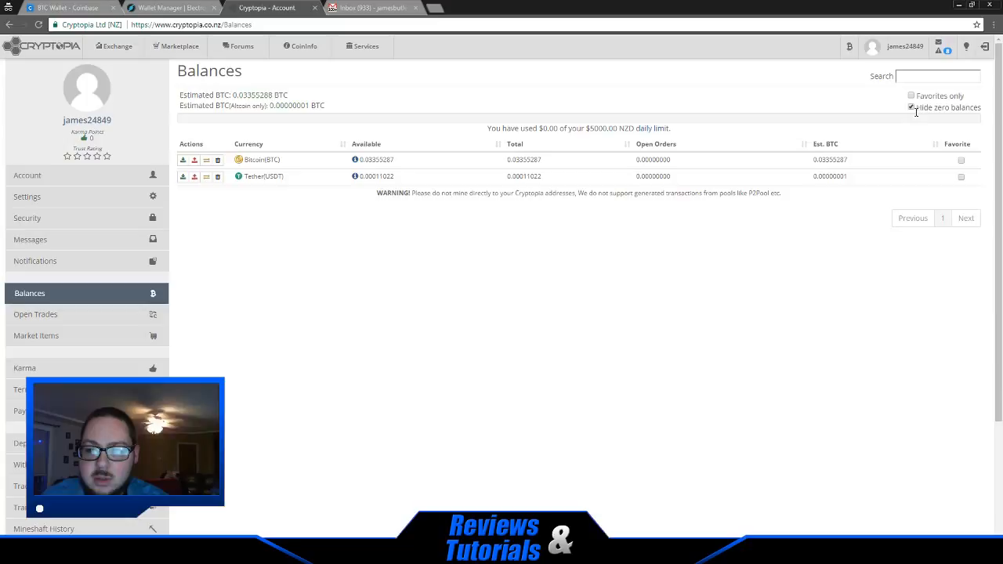
click(912, 106)
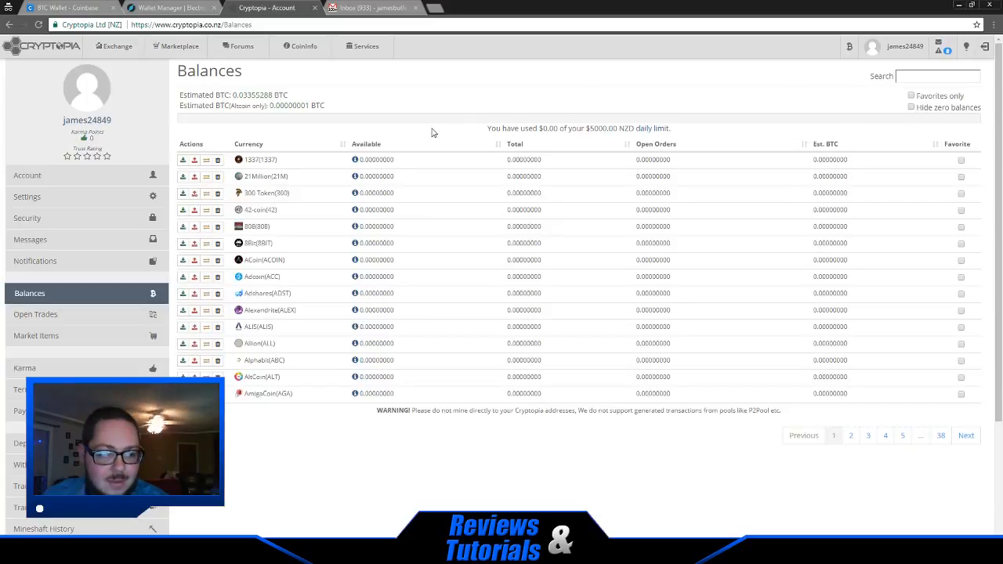
mouse_move(743, 210)
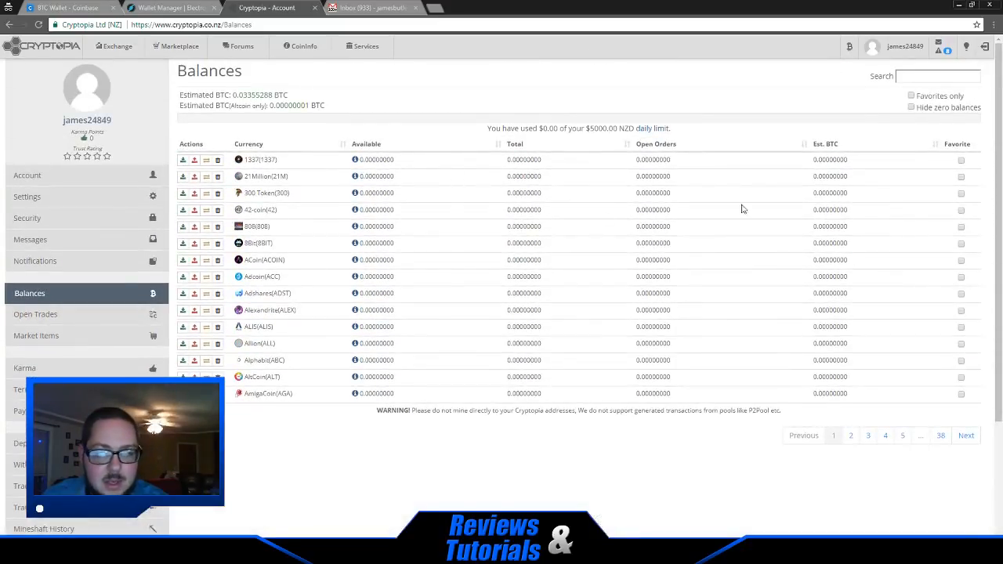
click(912, 107)
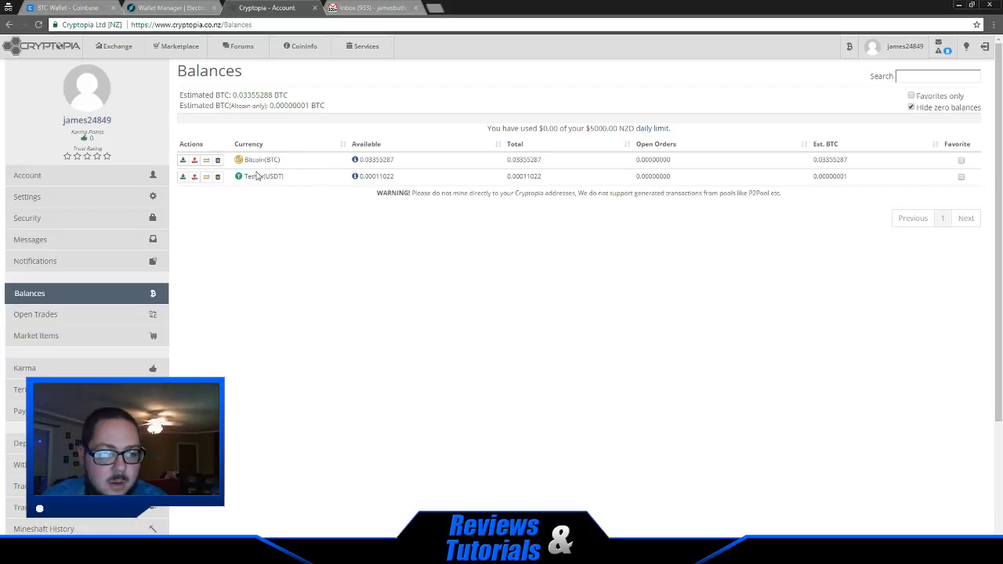
mouse_move(383, 163)
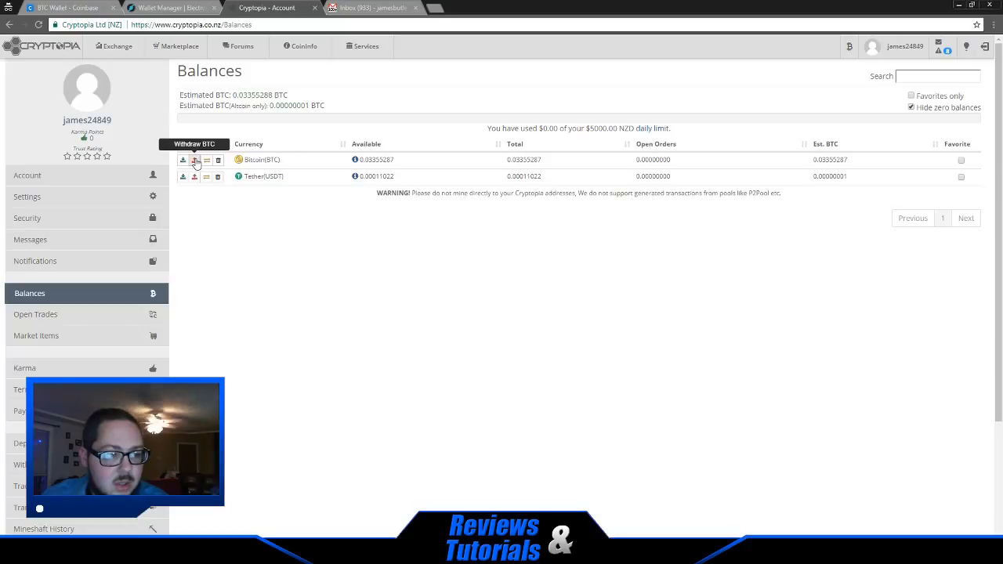
Fill the Cryptopia BTC withdrawal form's address field with the copied Coinbase address.
click(194, 160)
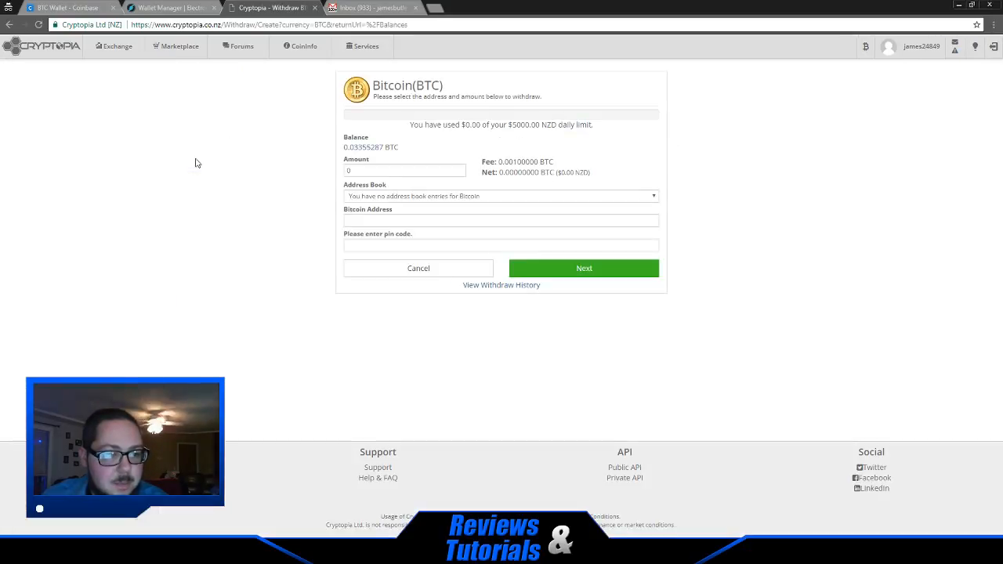
mouse_move(495, 144)
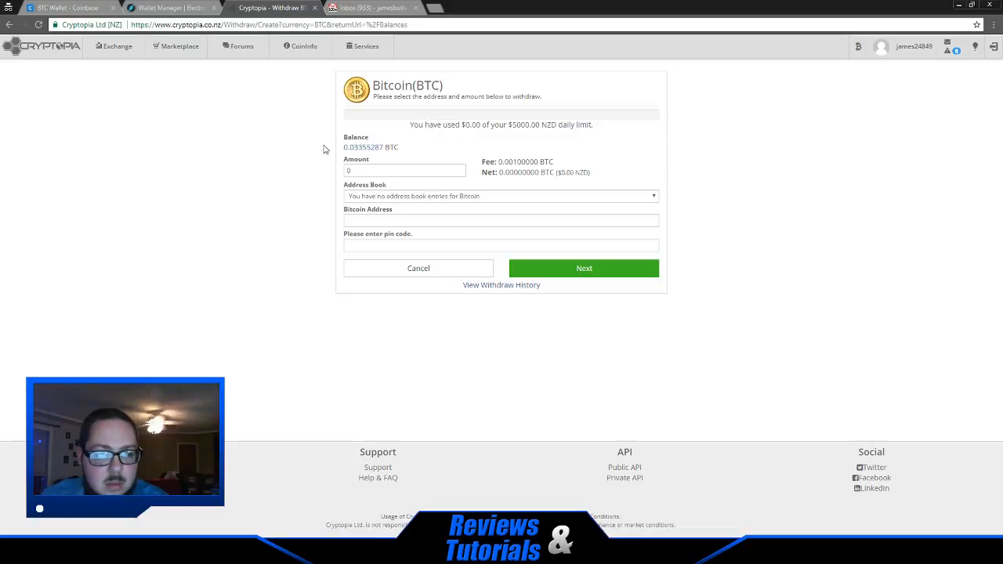
mouse_move(342, 150)
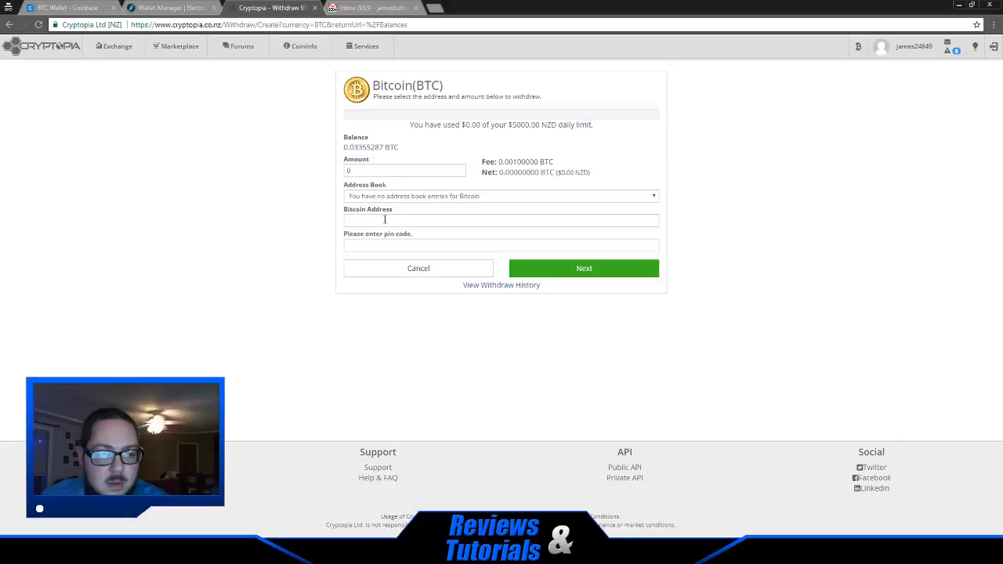
click(501, 219)
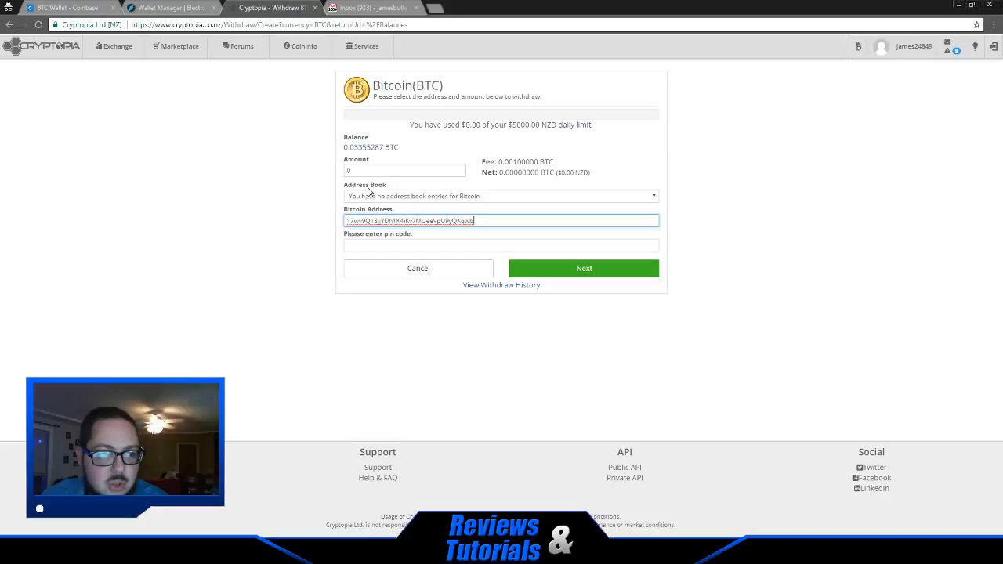
click(66, 6)
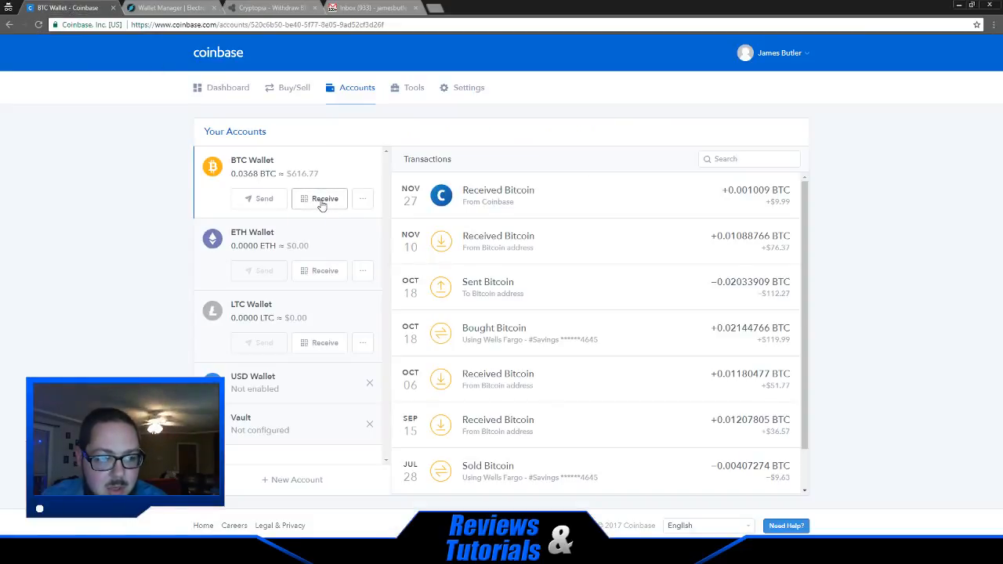
Show the Coinbase BTC Wallet's receive address and QR code and copy it again.
click(325, 198)
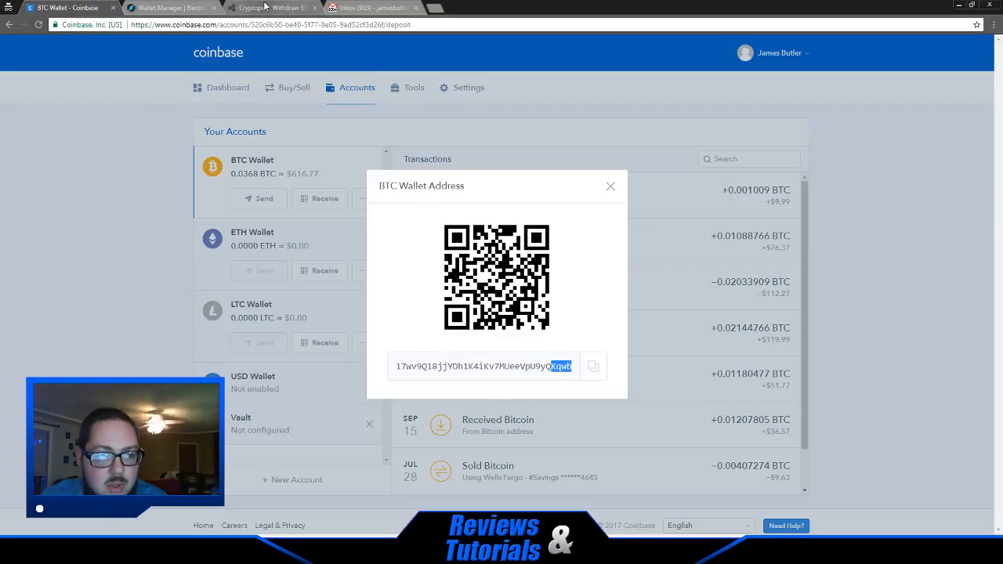
click(612, 187)
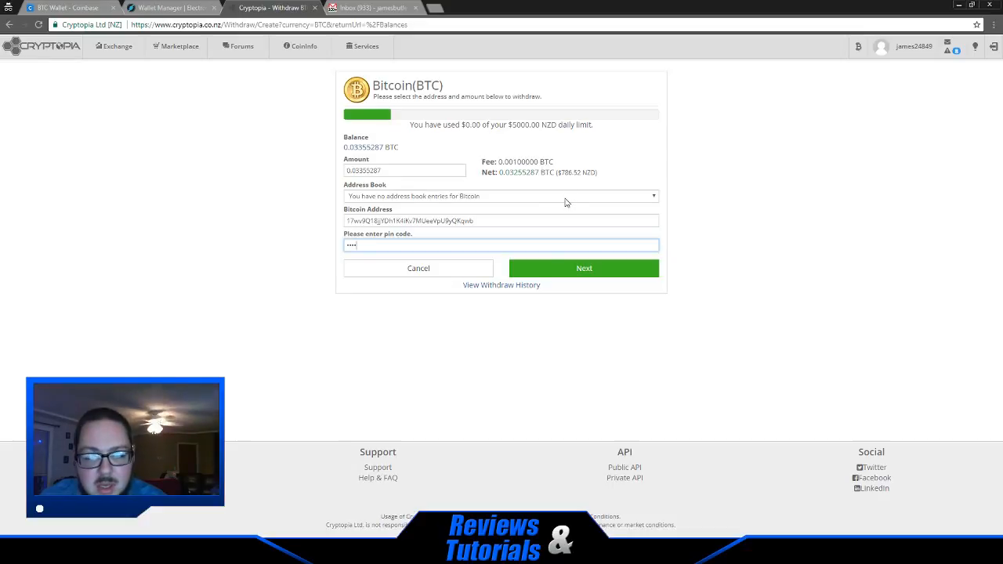
mouse_move(625, 155)
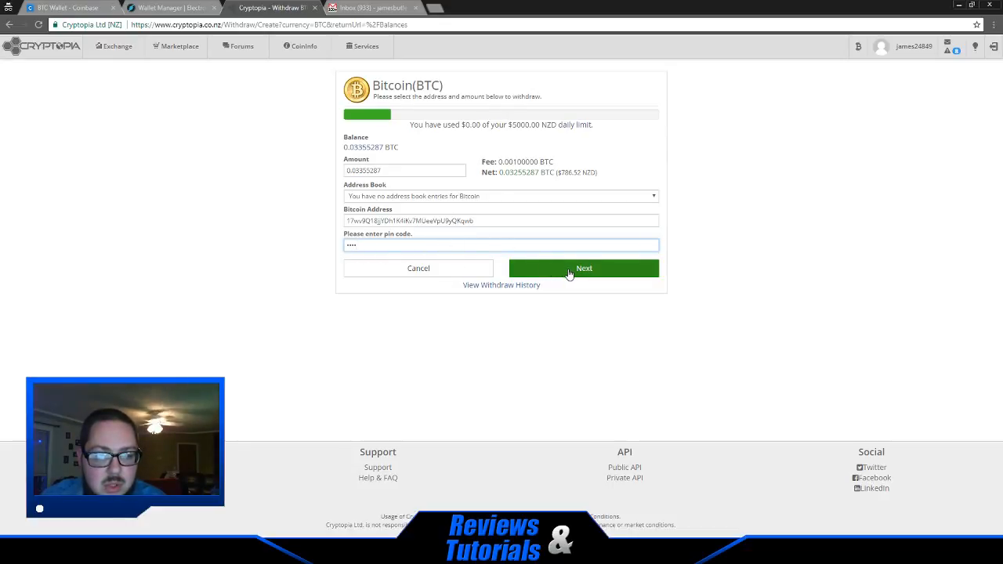
Submit the BTC withdrawal with Next and switch to the Gmail inbox.
click(583, 268)
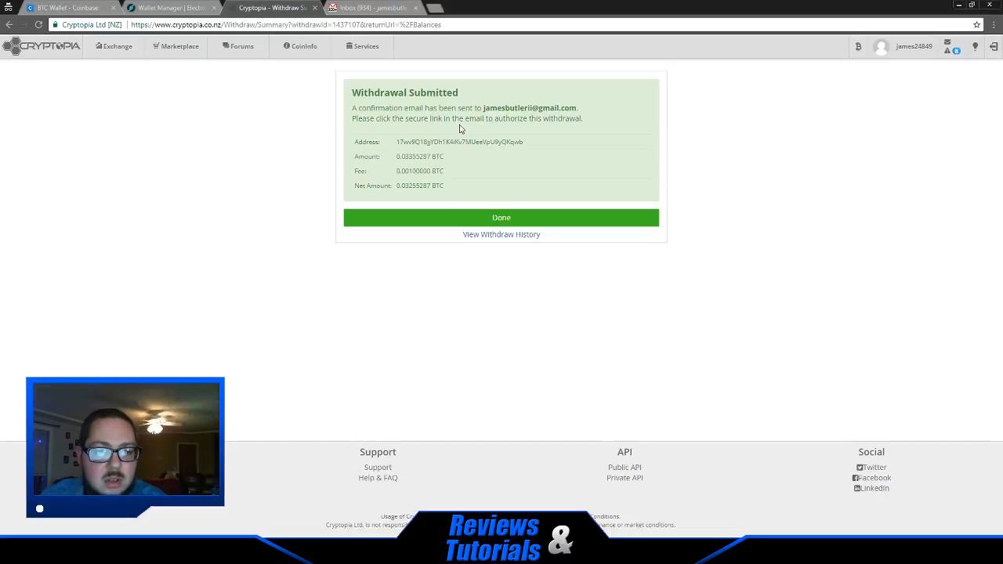
mouse_move(601, 138)
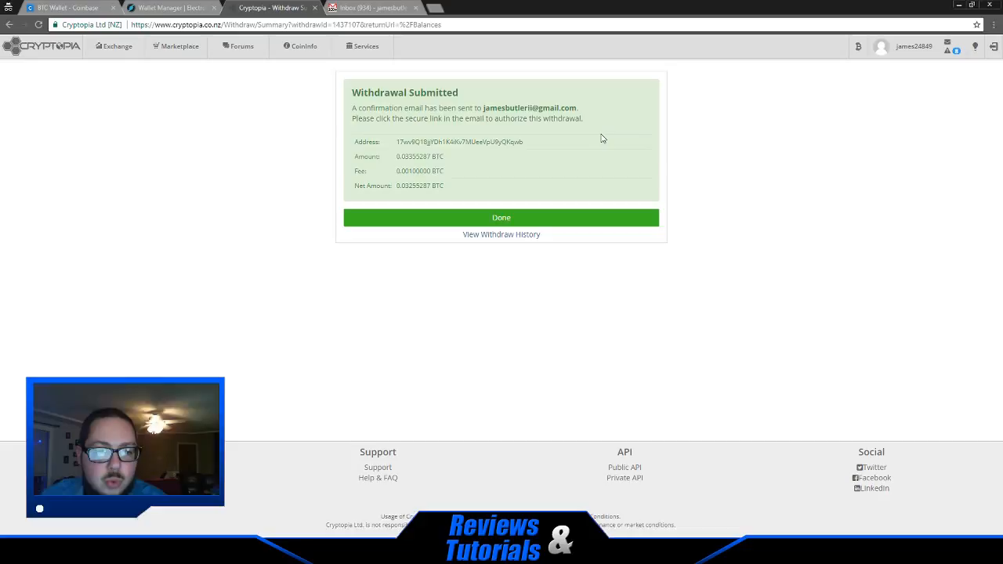
mouse_move(451, 141)
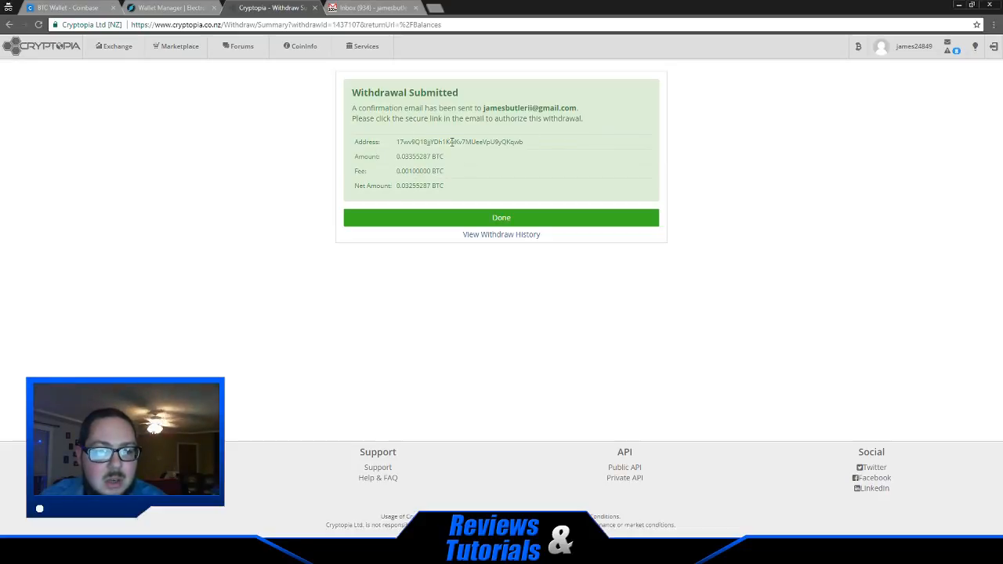
click(368, 7)
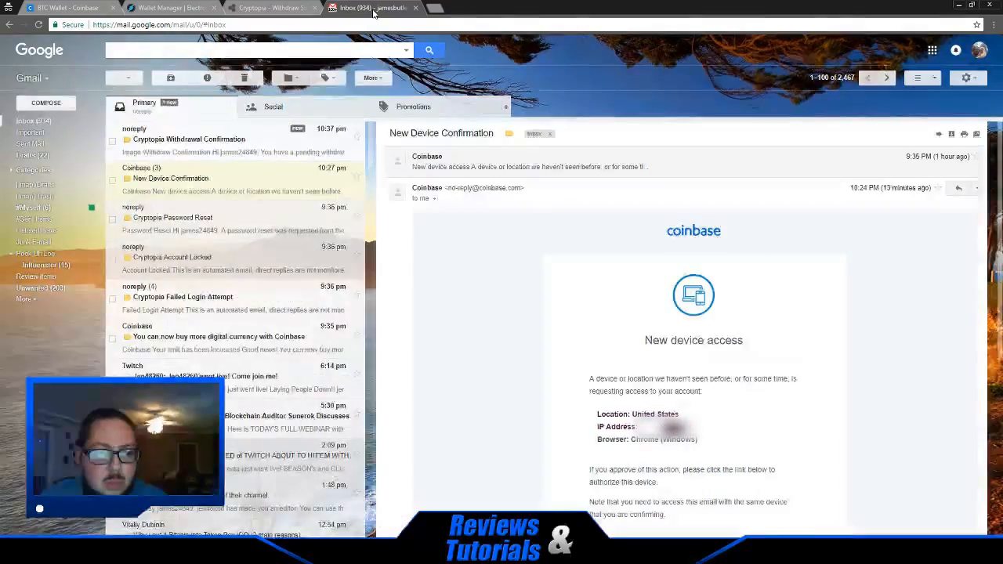
Read the Cryptopia Withdrawal Confirmation email and return to the Coinbase wallet.
click(188, 139)
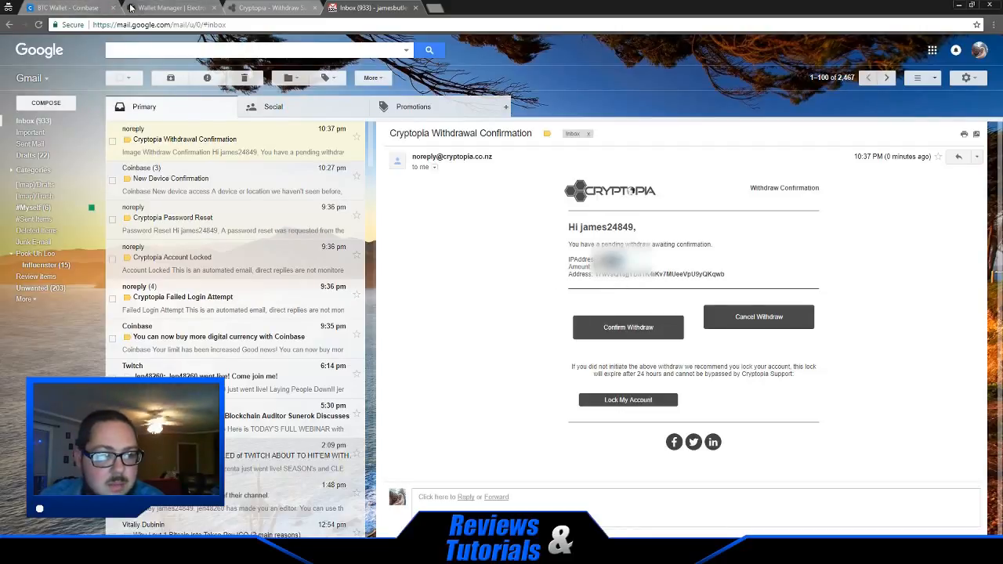
click(65, 7)
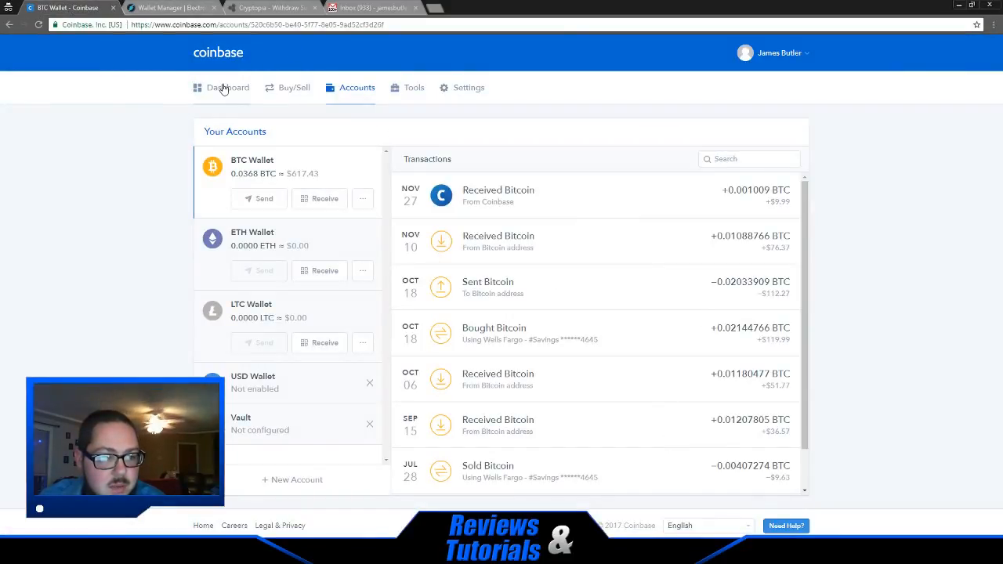
click(227, 87)
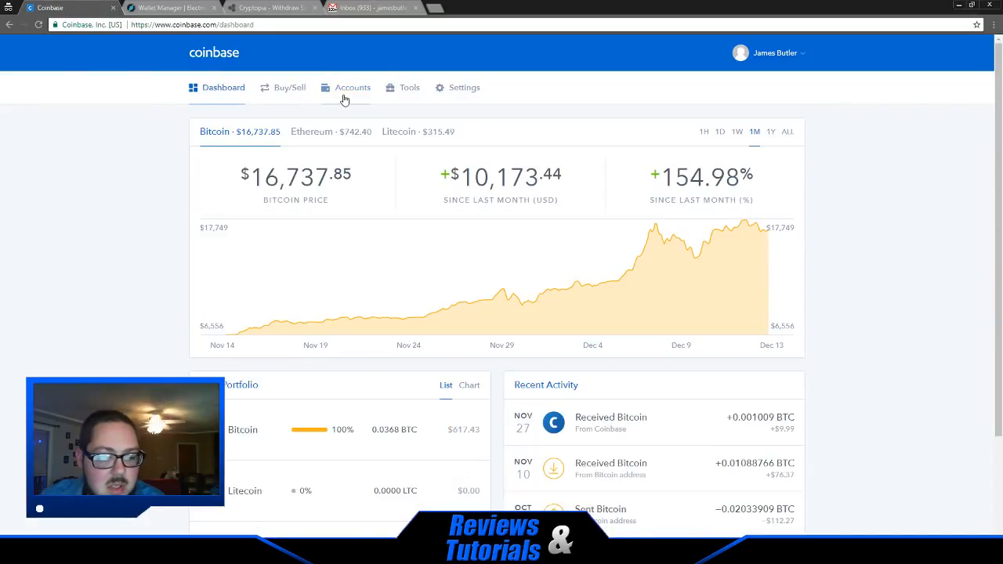
click(351, 88)
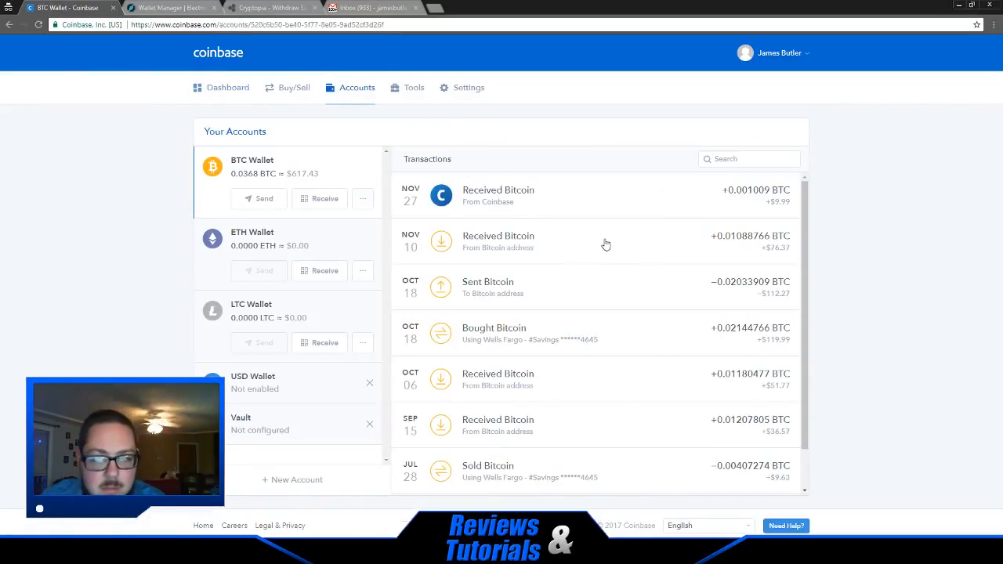
scroll(down, 3)
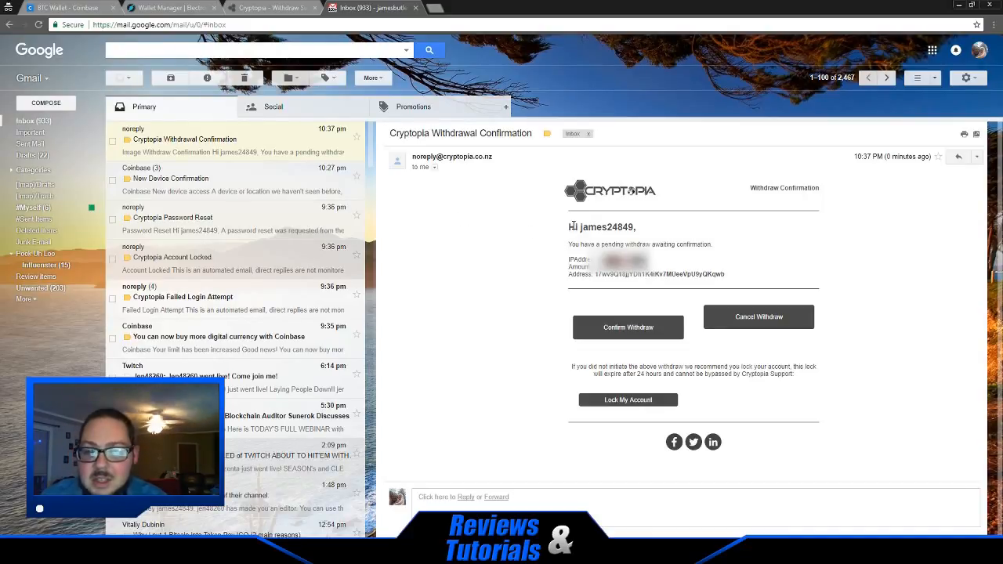
mouse_move(614, 293)
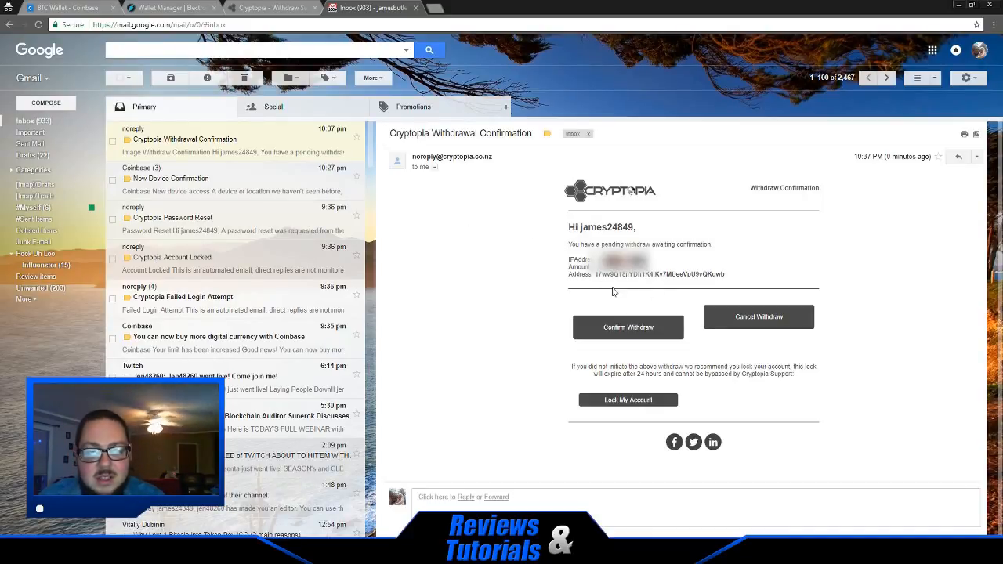
mouse_move(549, 274)
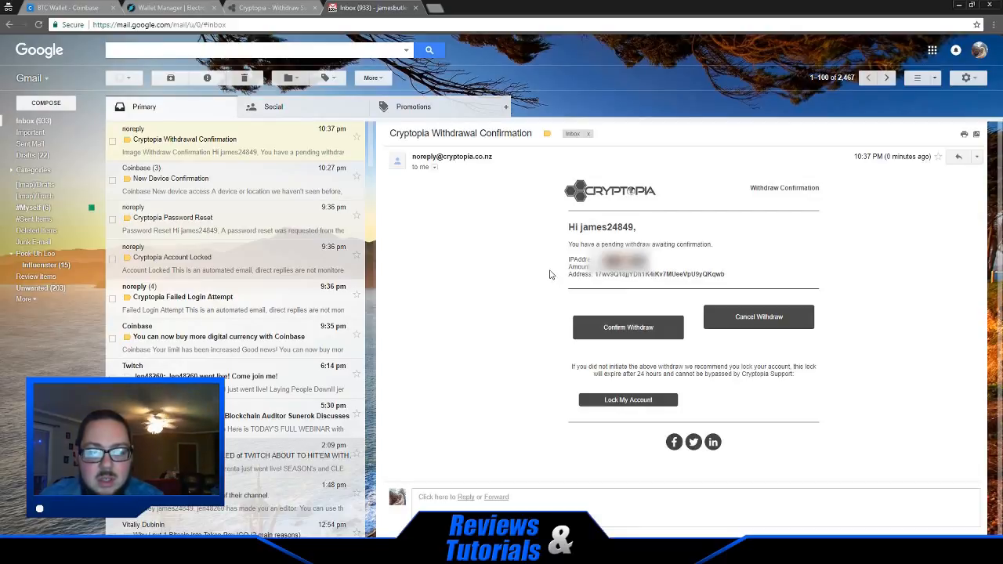